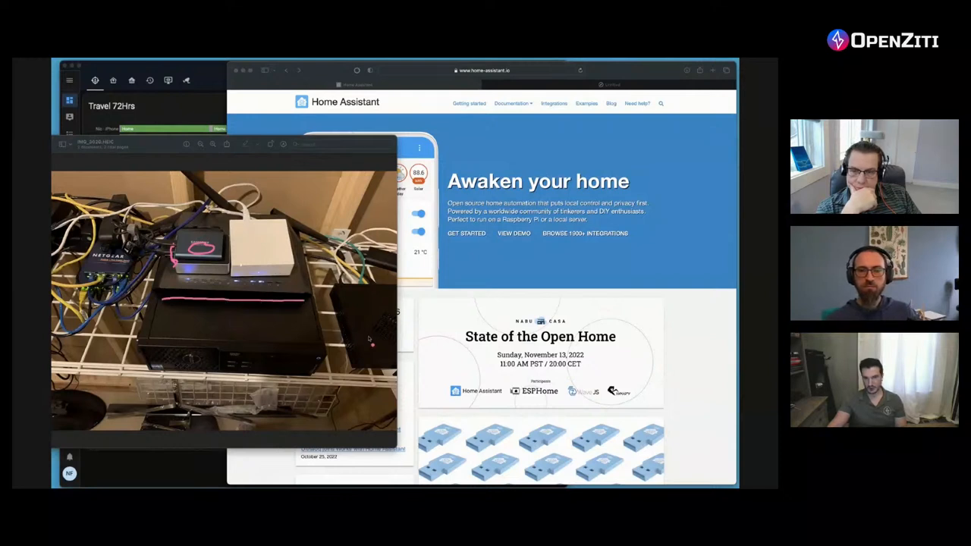
pyautogui.moveTo(395, 332)
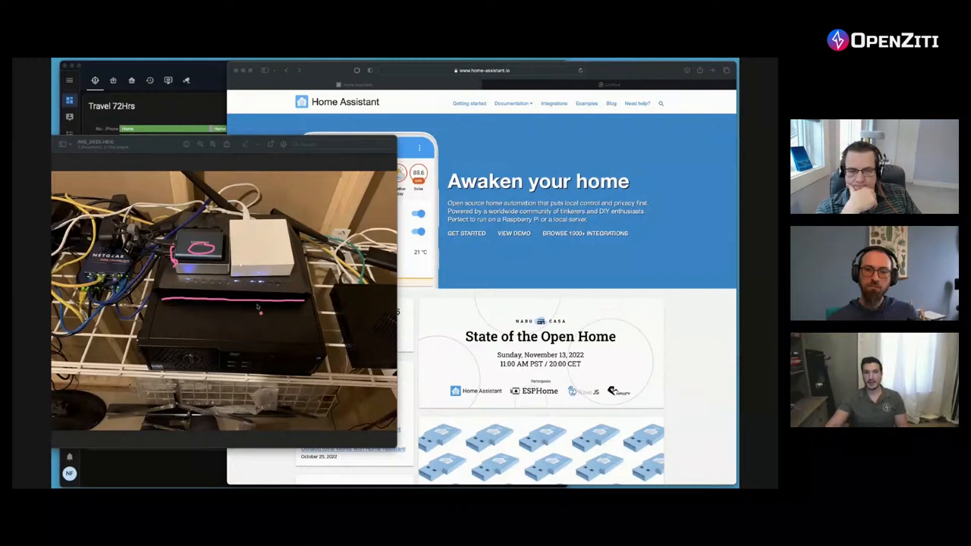
pyautogui.moveTo(257, 244)
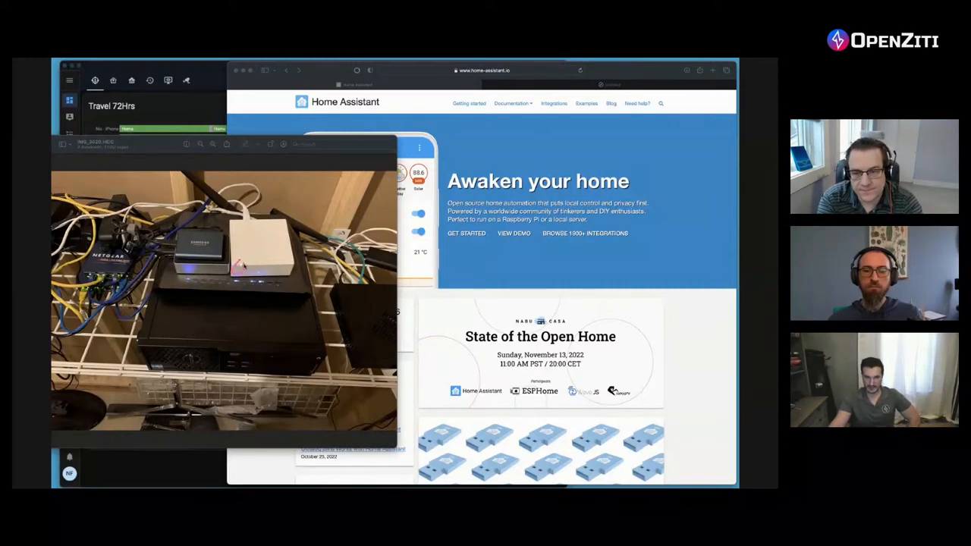
pyautogui.moveTo(298, 301)
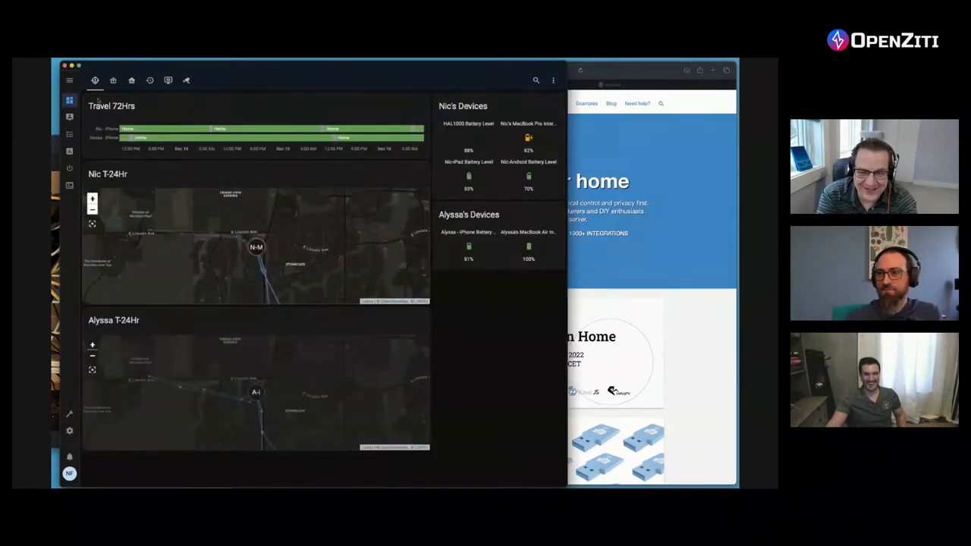
pyautogui.moveTo(251, 134)
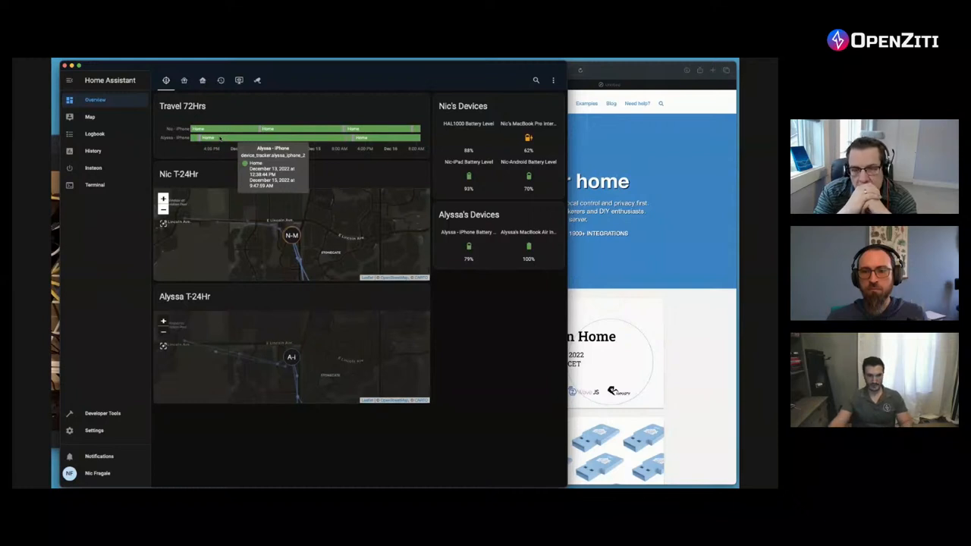
# Go to the Settings overview from the sidebar.
pyautogui.click(95, 431)
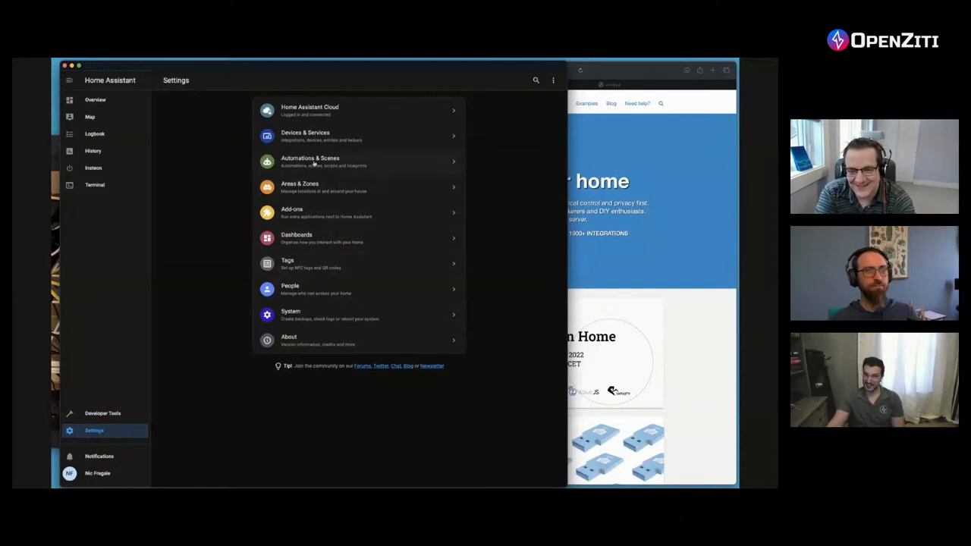
# Bring up the installed add-ons page from Settings.
pyautogui.rightClick(311, 240)
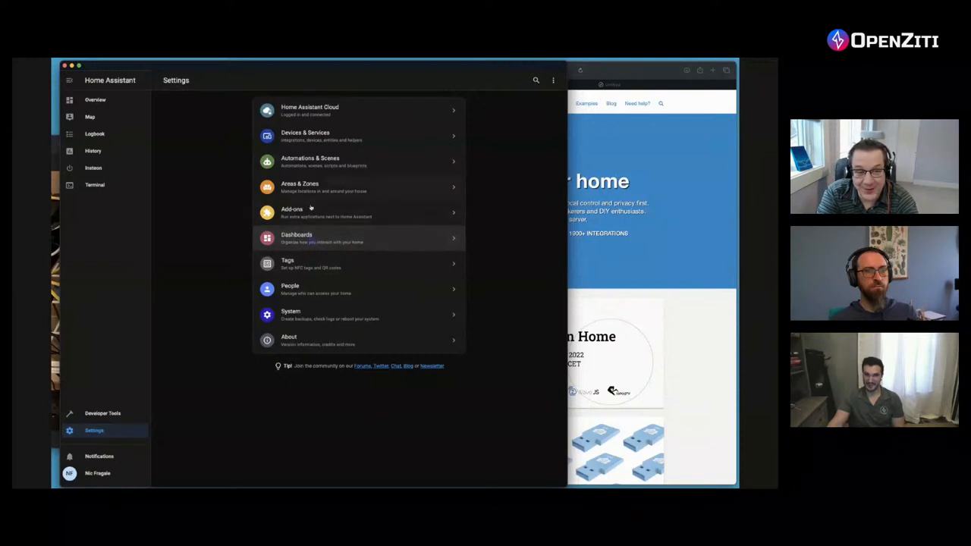
pyautogui.moveTo(296, 224)
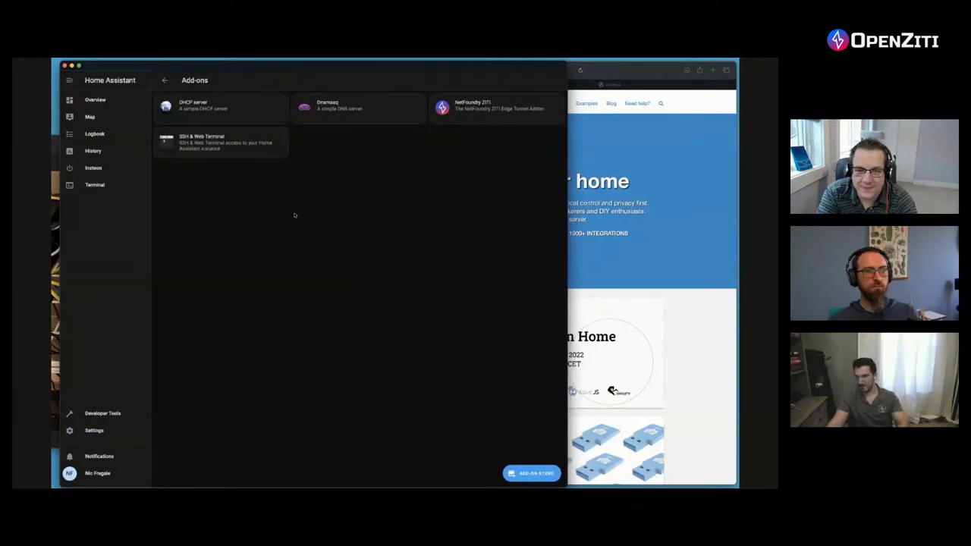
pyautogui.moveTo(273, 198)
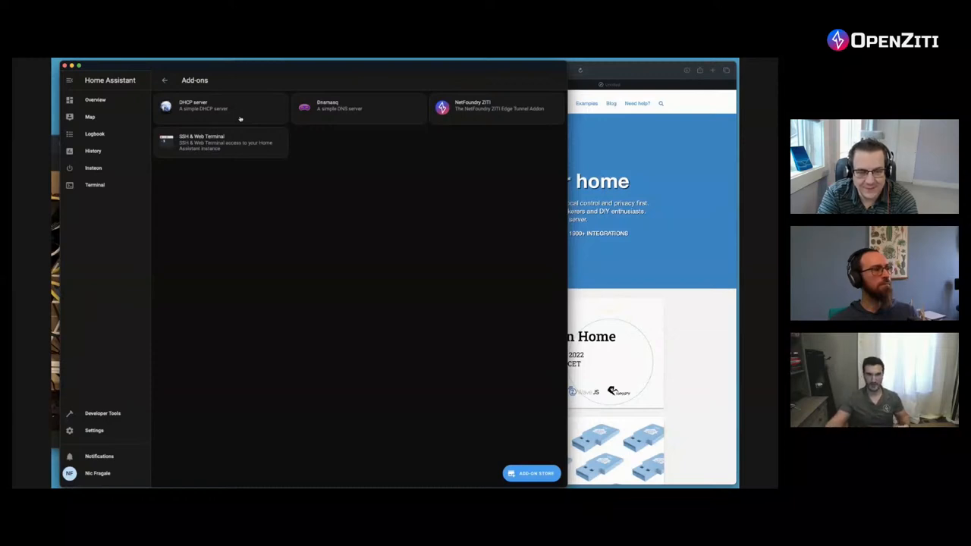
pyautogui.moveTo(478, 118)
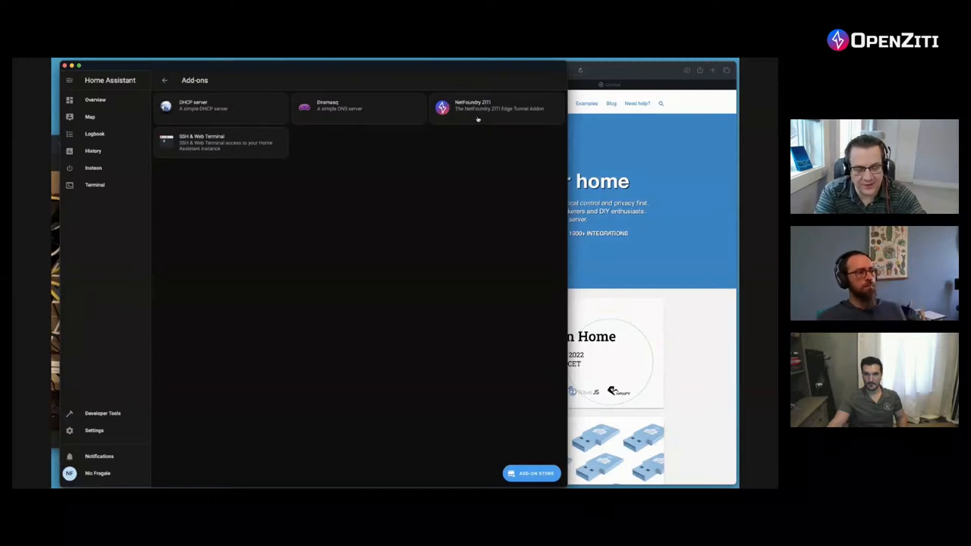
pyautogui.moveTo(94, 431)
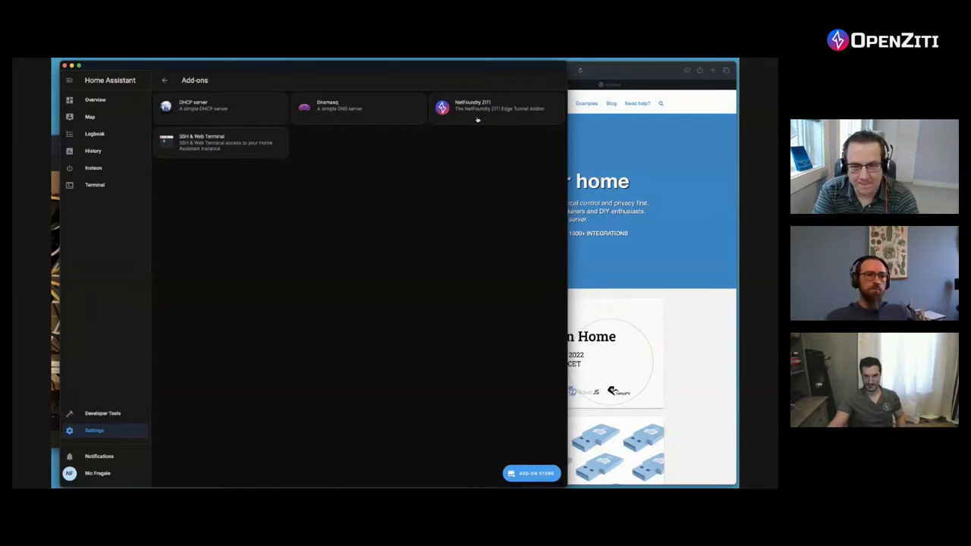
pyautogui.click(498, 107)
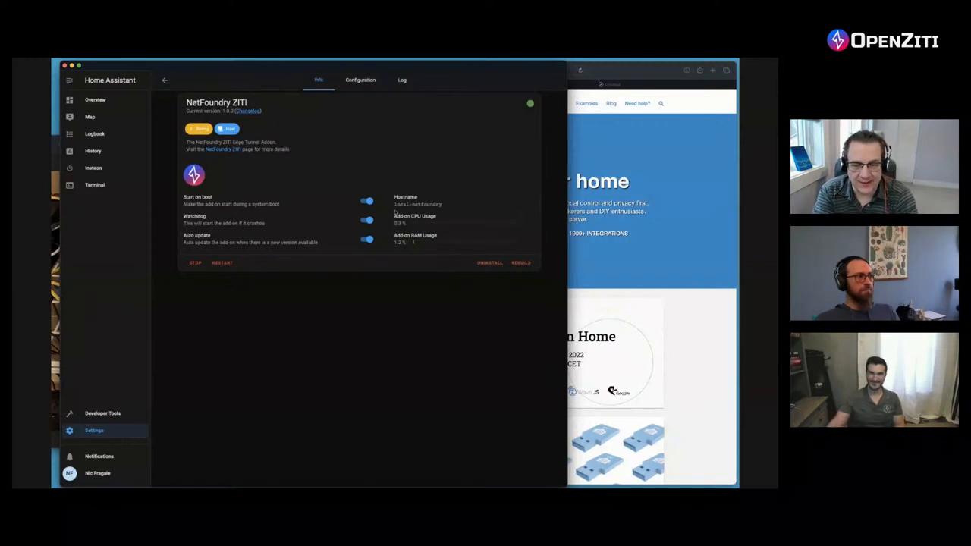
pyautogui.click(164, 79)
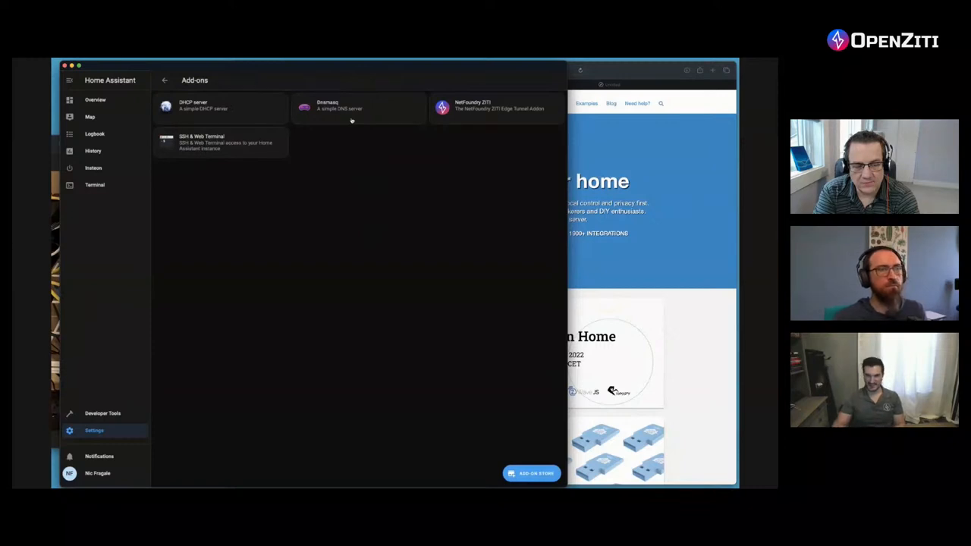
# View the Dnsmasq add-on details and return to the installed add-ons list.
pyautogui.click(357, 107)
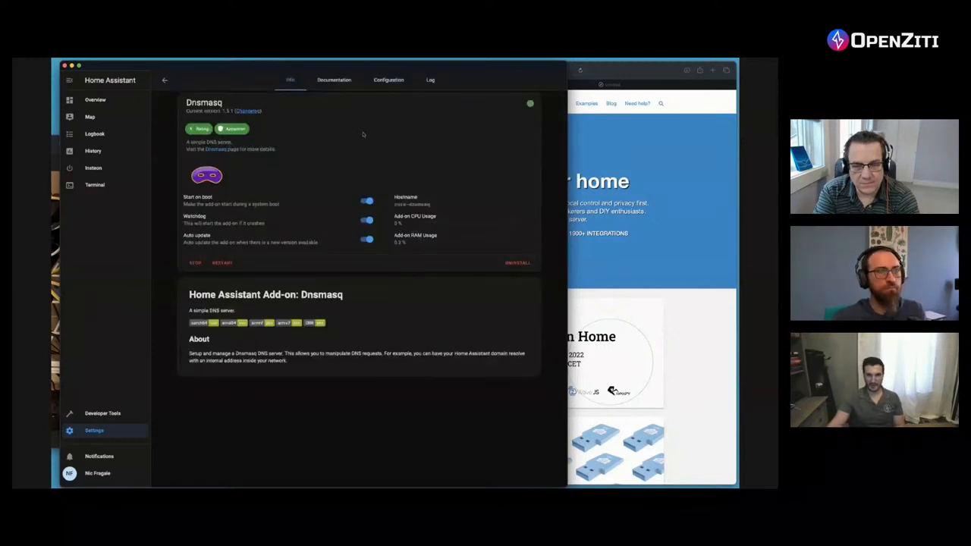
pyautogui.moveTo(431, 138)
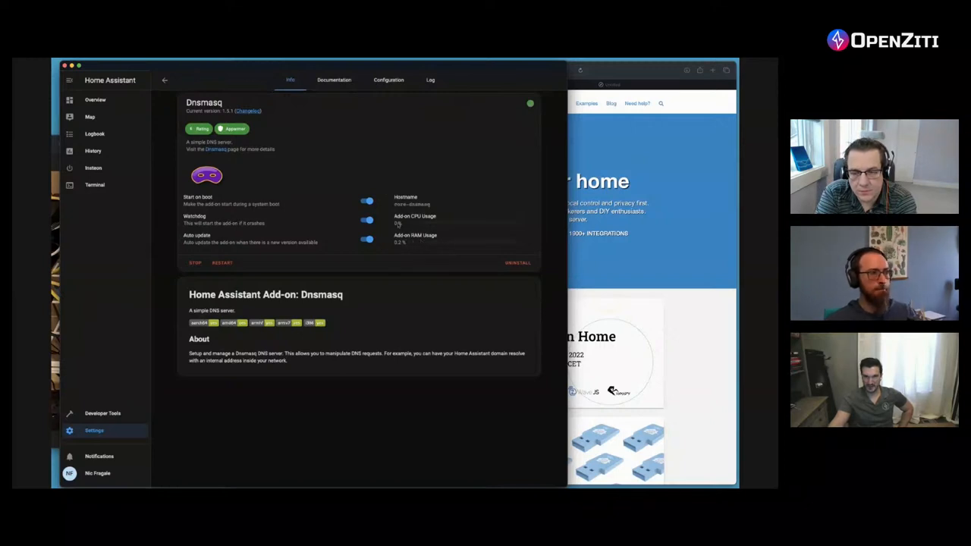
pyautogui.moveTo(422, 255)
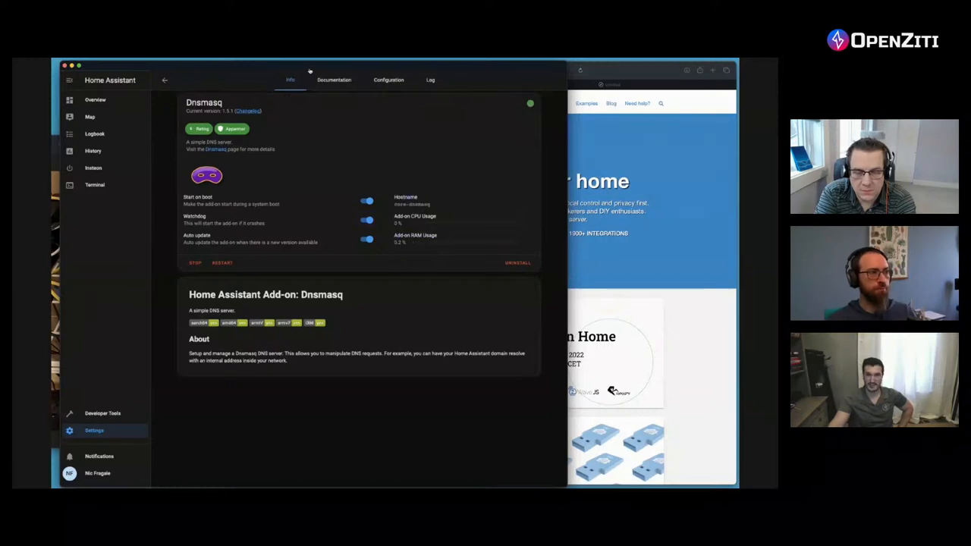
pyautogui.click(164, 79)
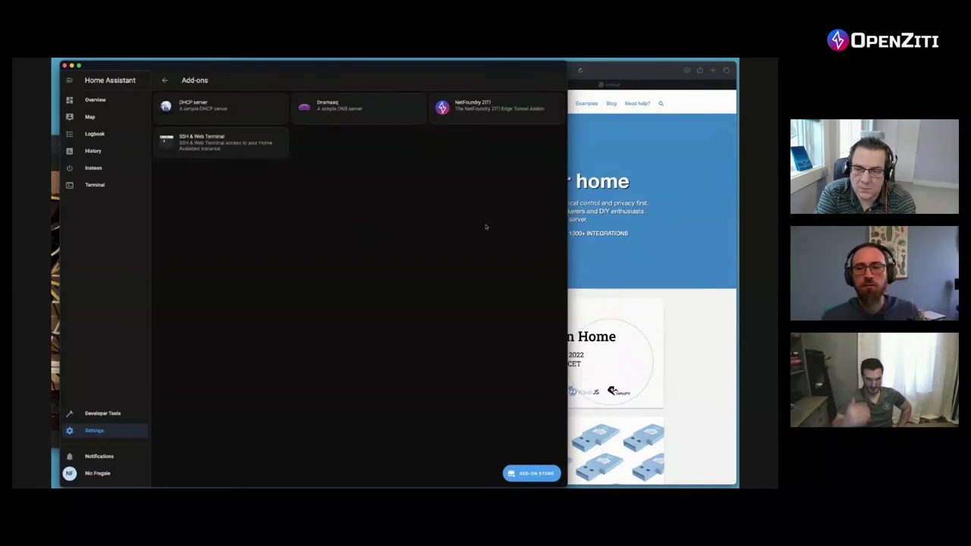
pyautogui.moveTo(331, 106)
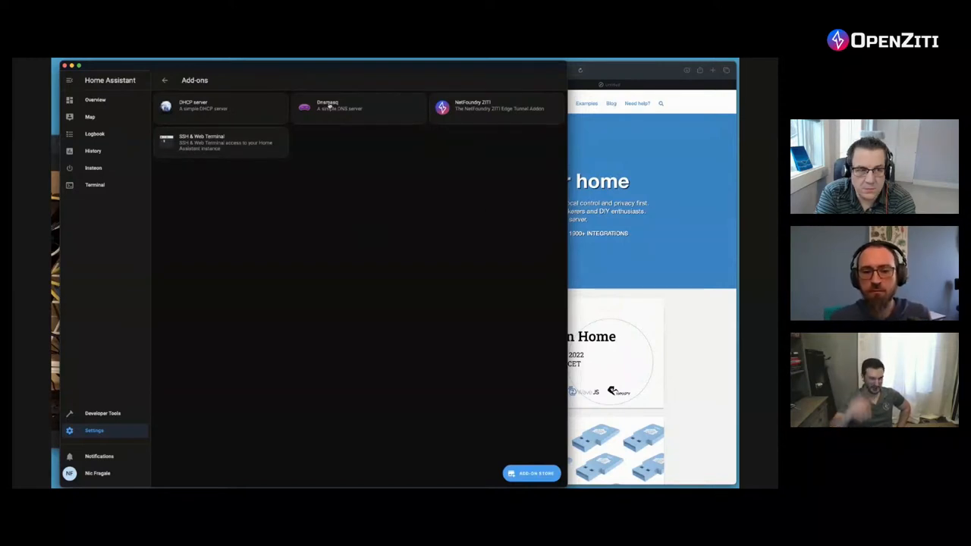
# Show the NetFoundry ZITI add-on's Configuration page with identity path and DNS range.
pyautogui.click(498, 107)
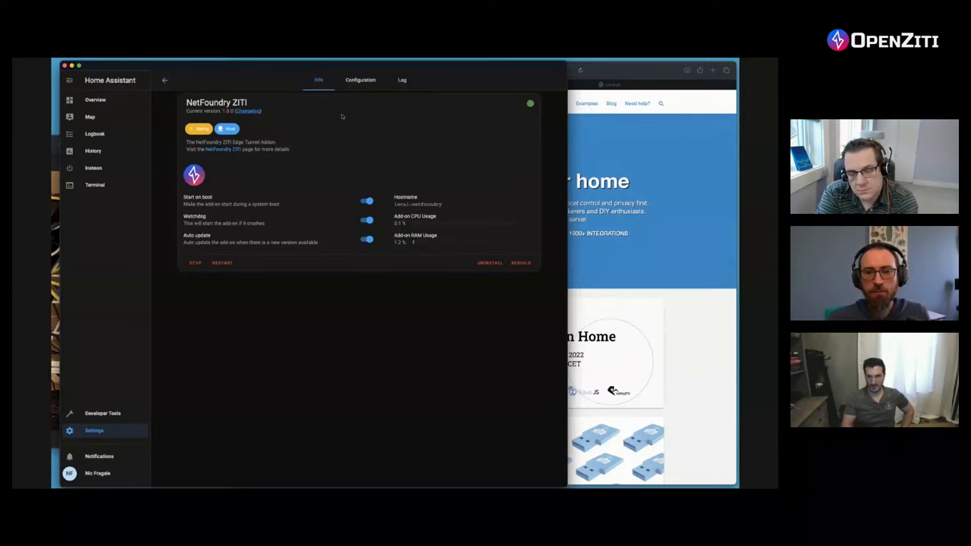
pyautogui.moveTo(349, 114)
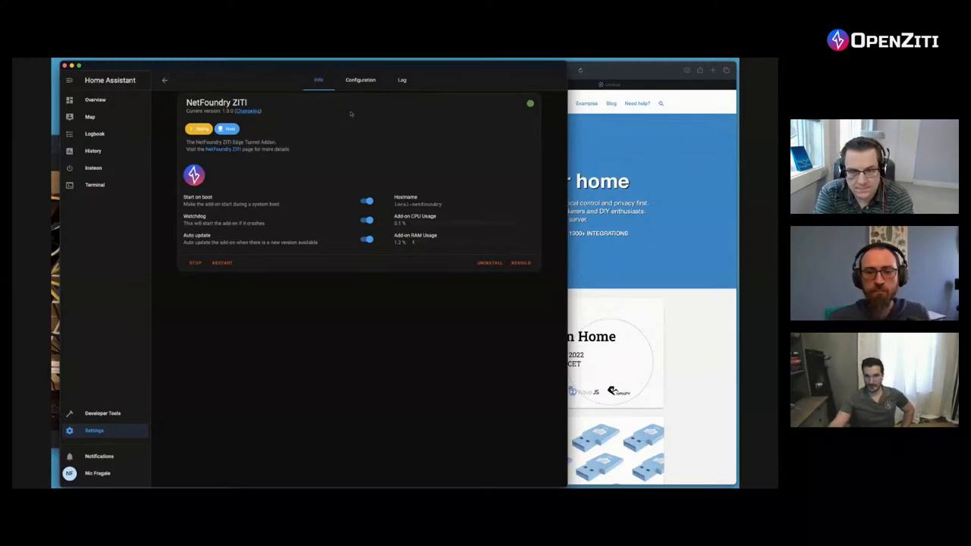
pyautogui.click(361, 79)
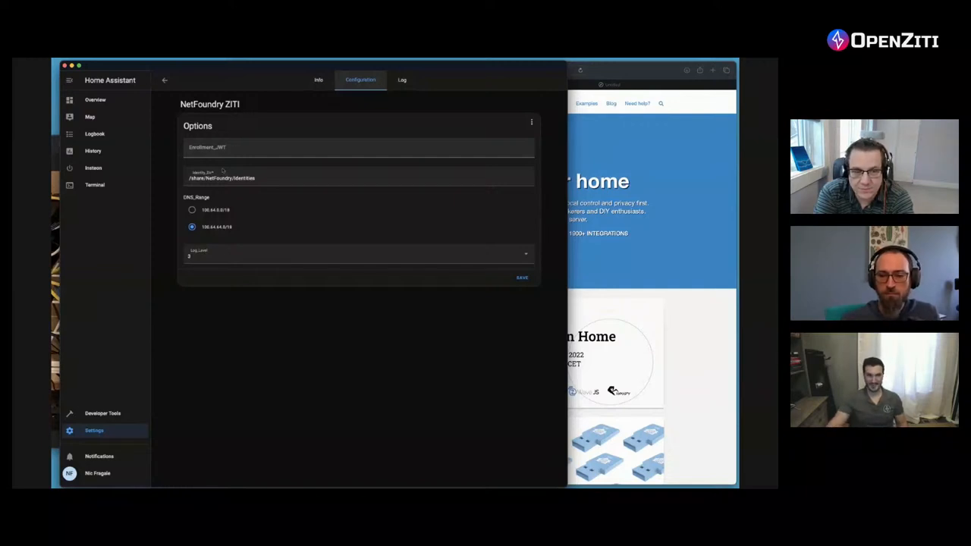
# Go back from the ZITI configuration to the installed add-ons list.
pyautogui.click(164, 79)
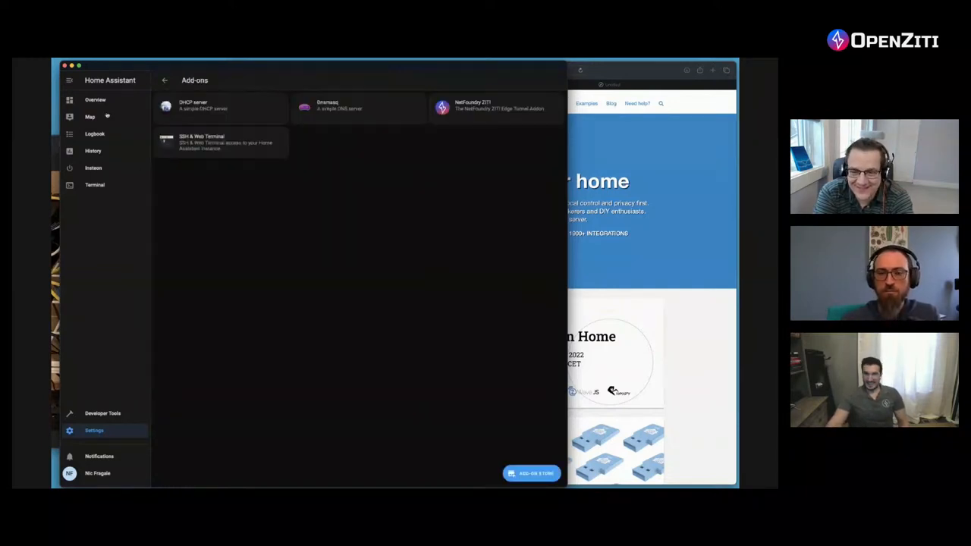
pyautogui.moveTo(504, 127)
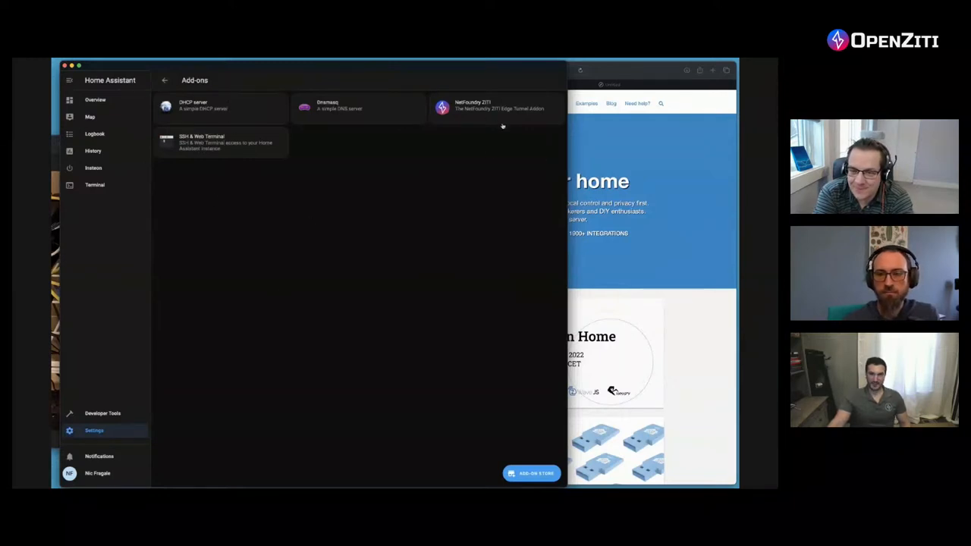
pyautogui.moveTo(355, 393)
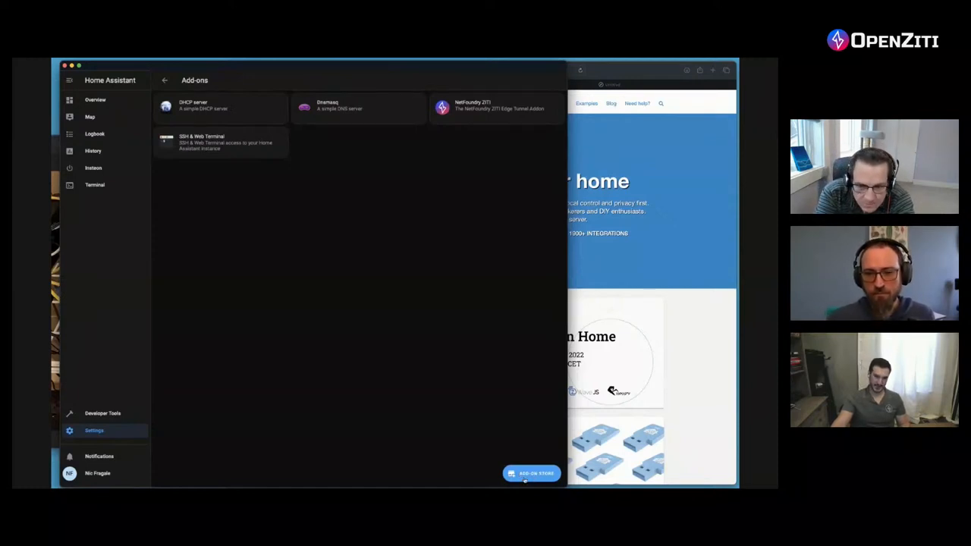
pyautogui.click(531, 473)
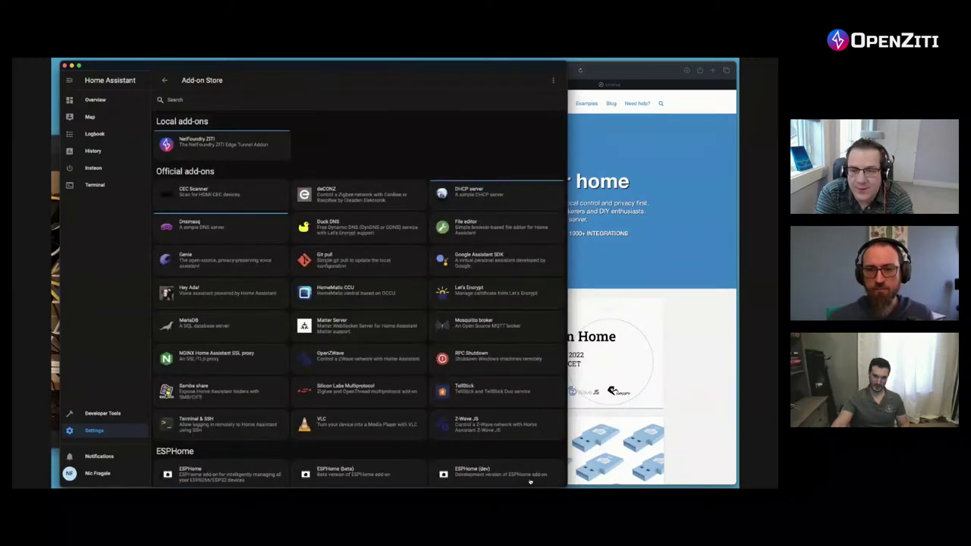
pyautogui.scroll(-3)
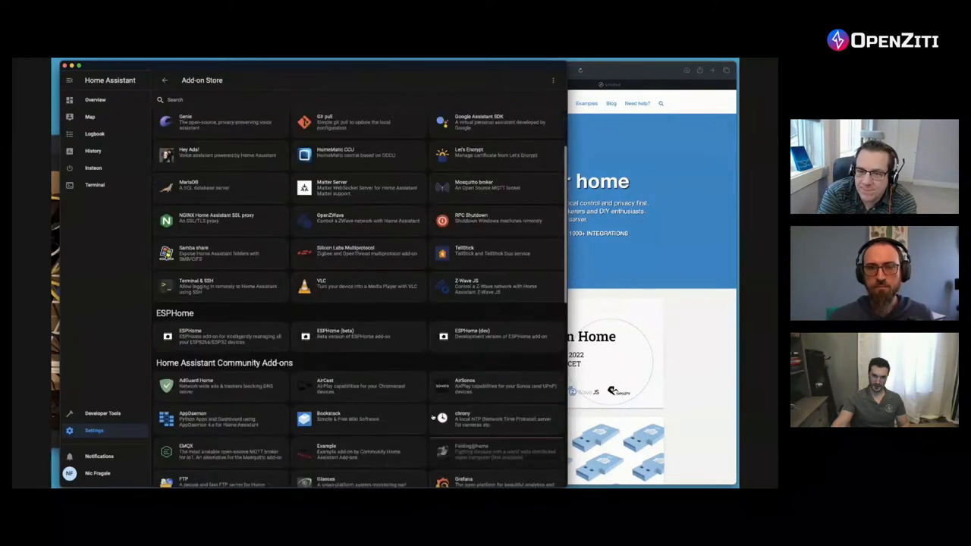
pyautogui.scroll(-3)
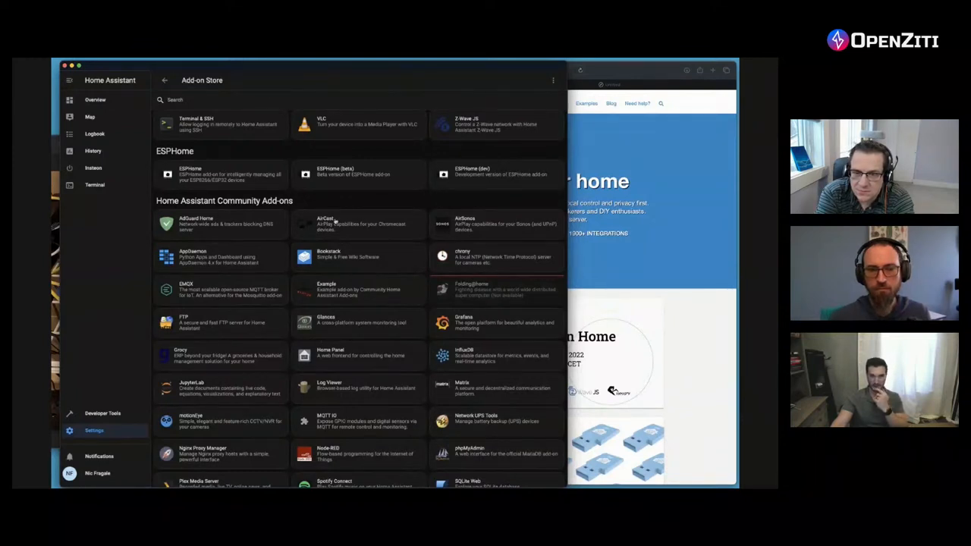
pyautogui.moveTo(482, 346)
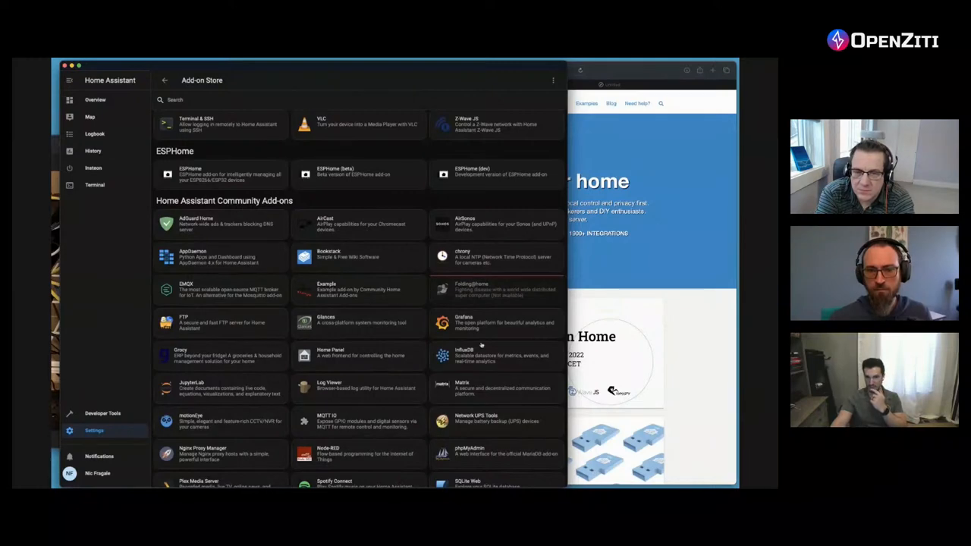
pyautogui.scroll(-3)
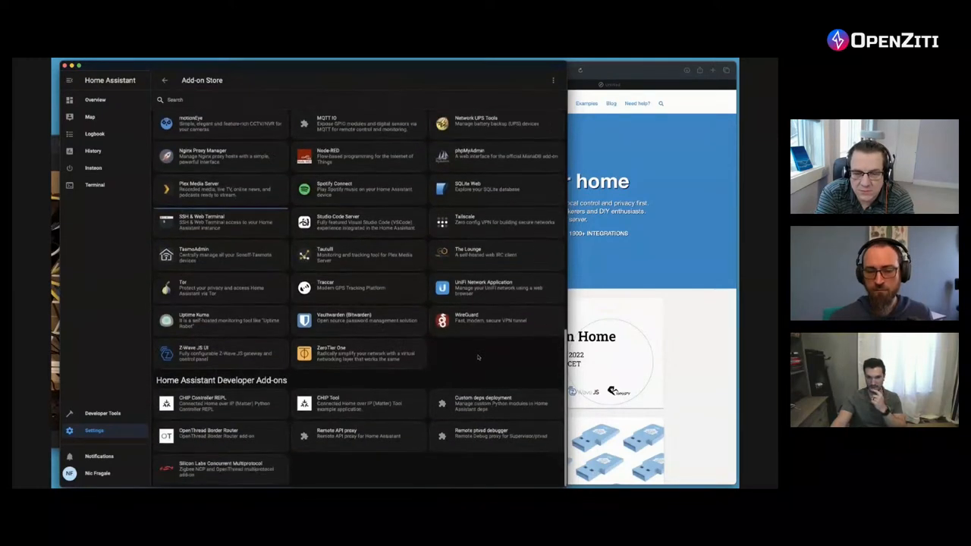
pyautogui.scroll(3)
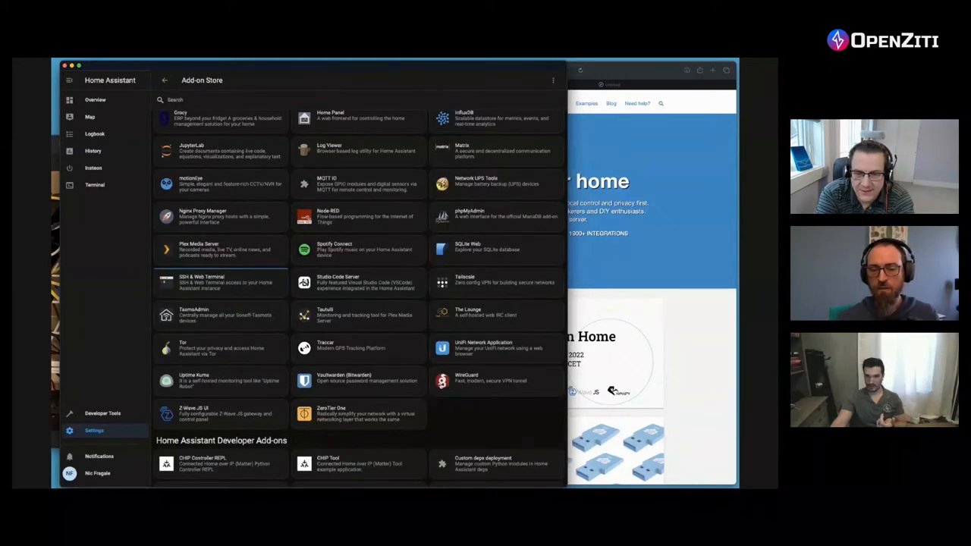
pyautogui.moveTo(197, 349)
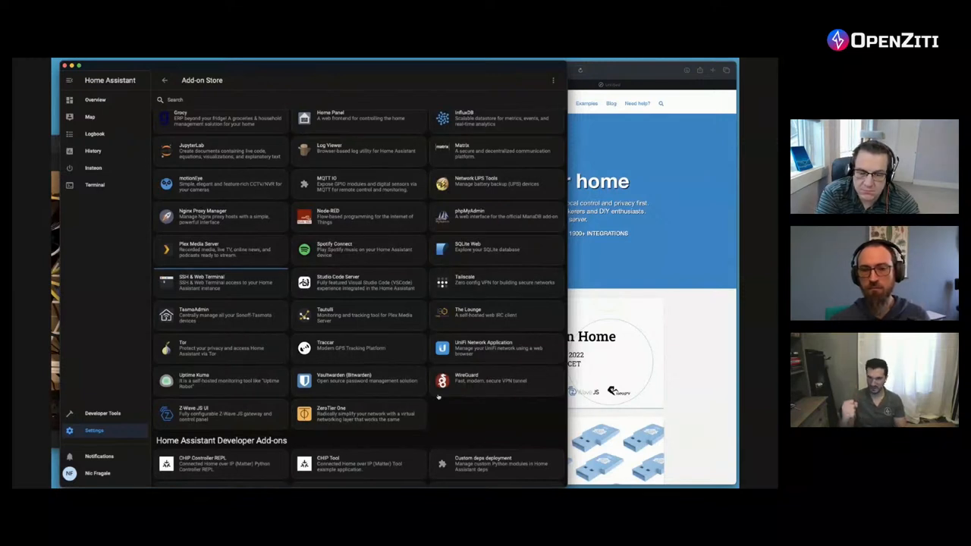
pyautogui.moveTo(425, 326)
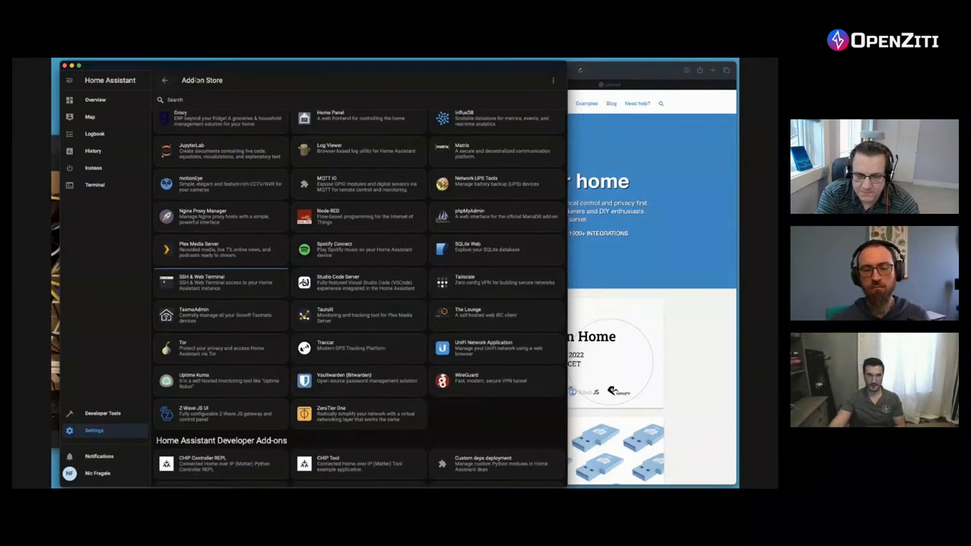
# Return to Overview and show the camera view with live Front Porch feeds.
pyautogui.click(164, 79)
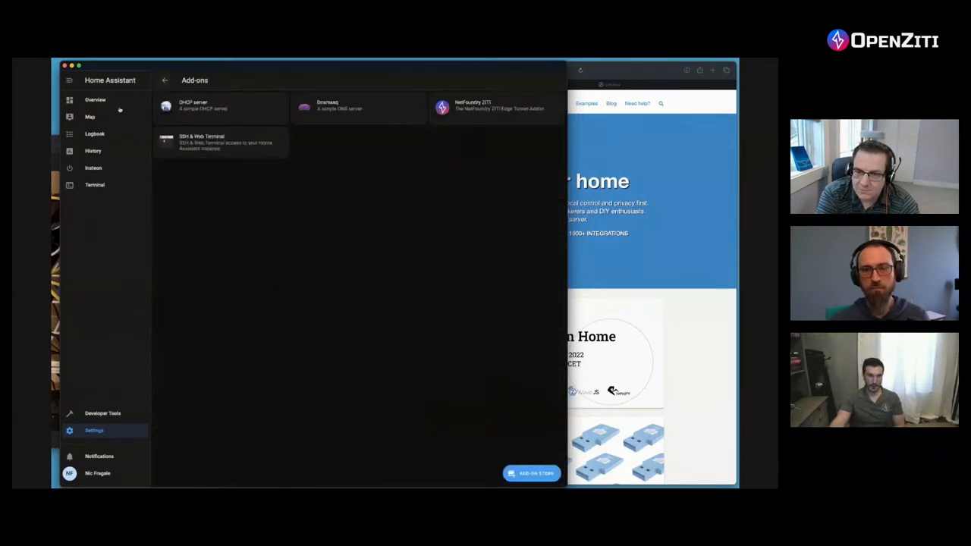
pyautogui.click(94, 100)
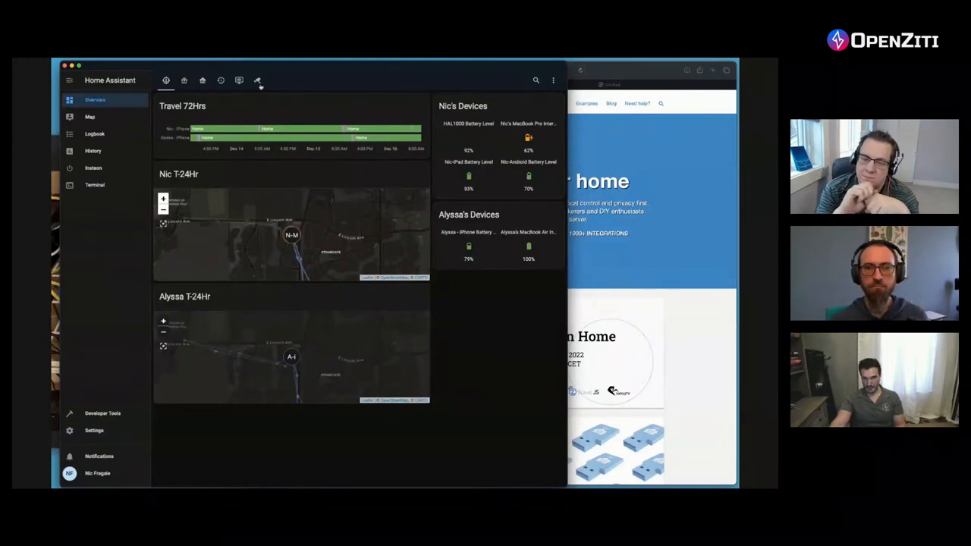
pyautogui.click(258, 81)
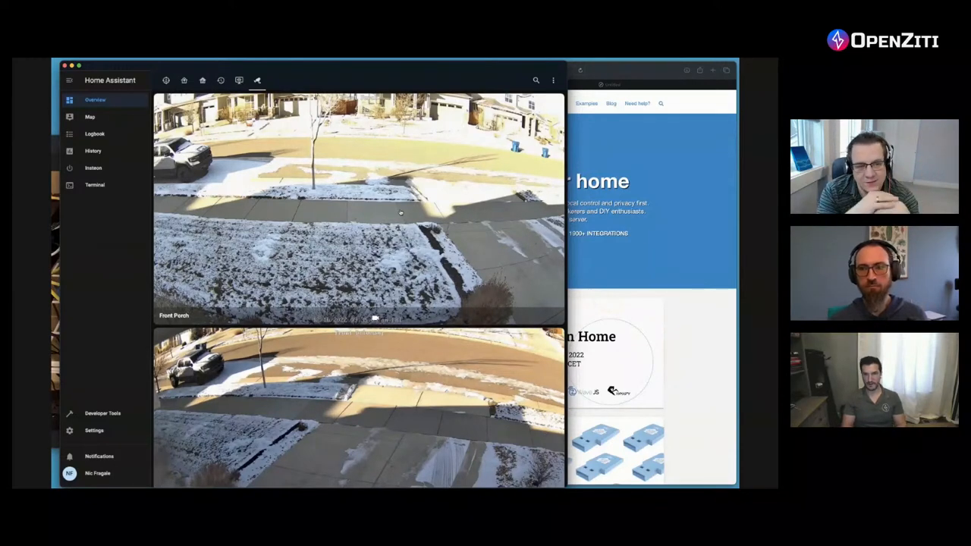
pyautogui.moveTo(419, 160)
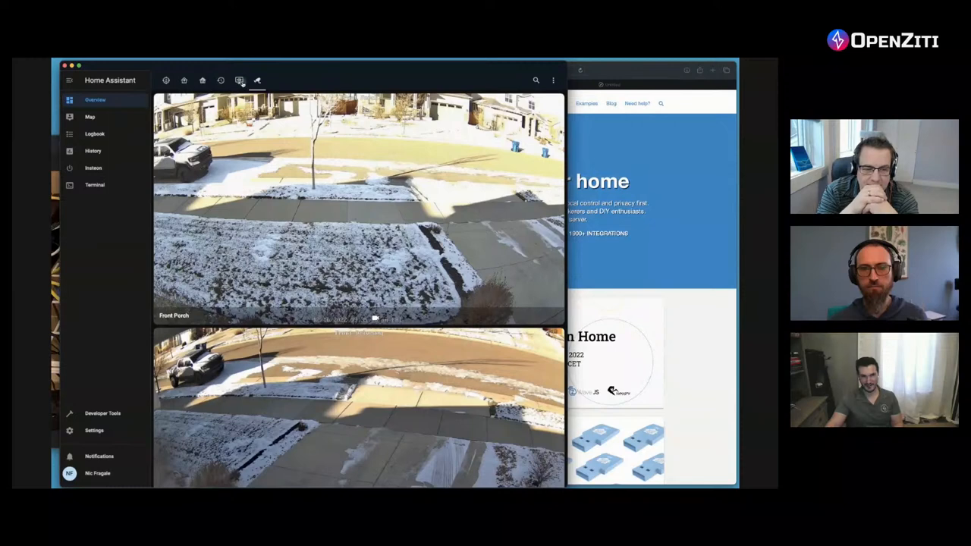
# Show the thermals view, then the climate view with the 70° thermostat.
pyautogui.click(240, 80)
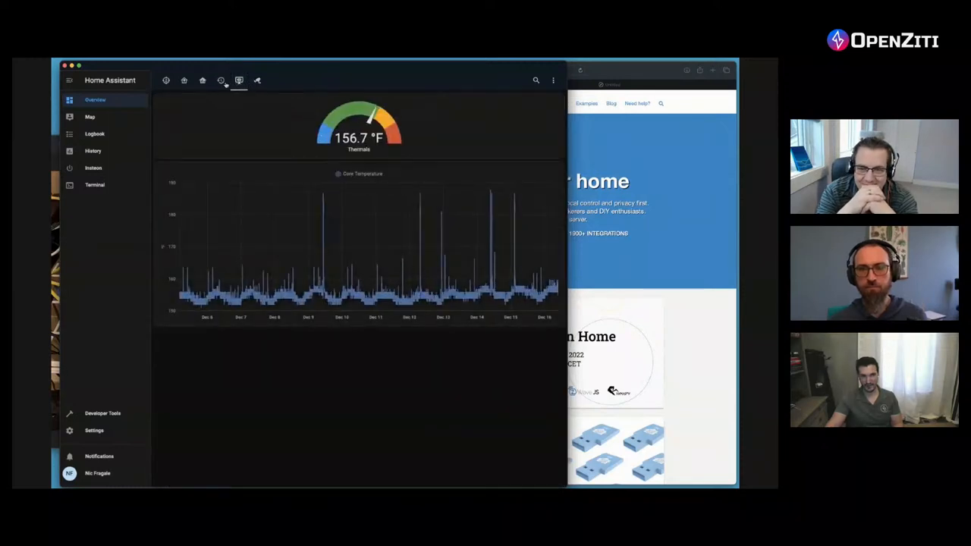
pyautogui.click(202, 80)
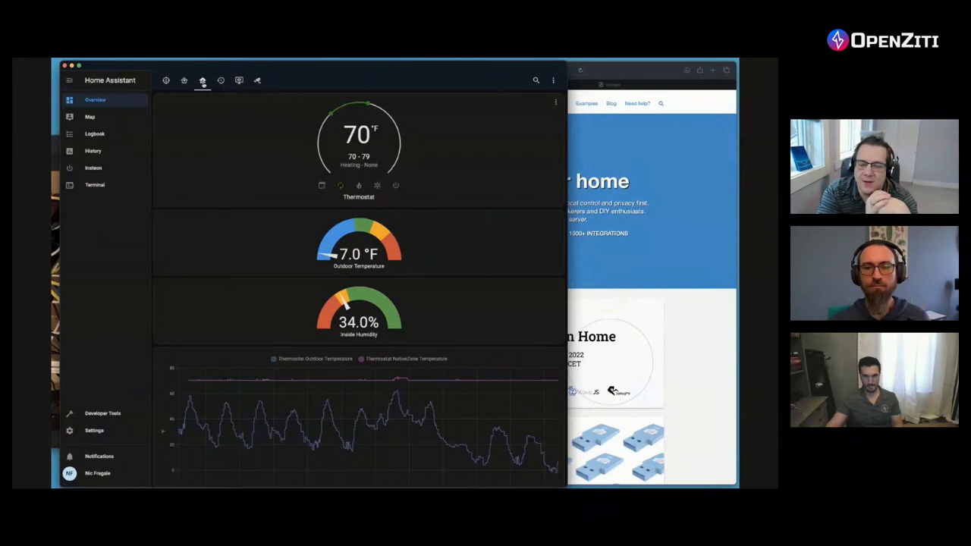
pyautogui.moveTo(686, 203)
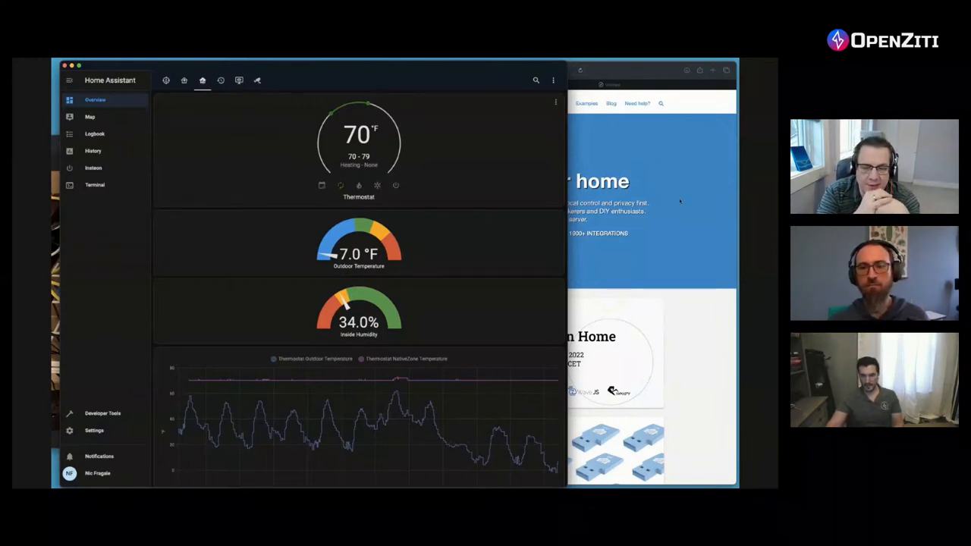
pyautogui.moveTo(675, 206)
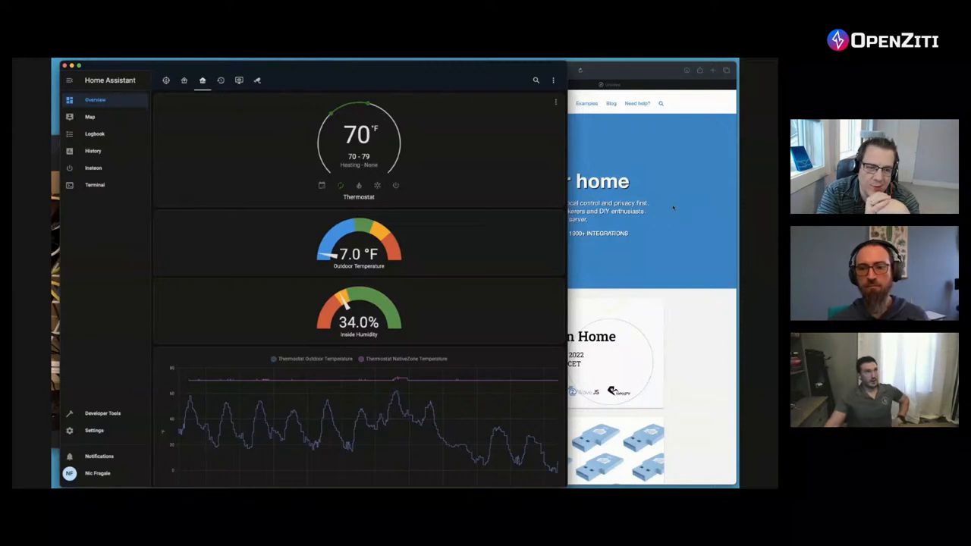
pyautogui.moveTo(668, 212)
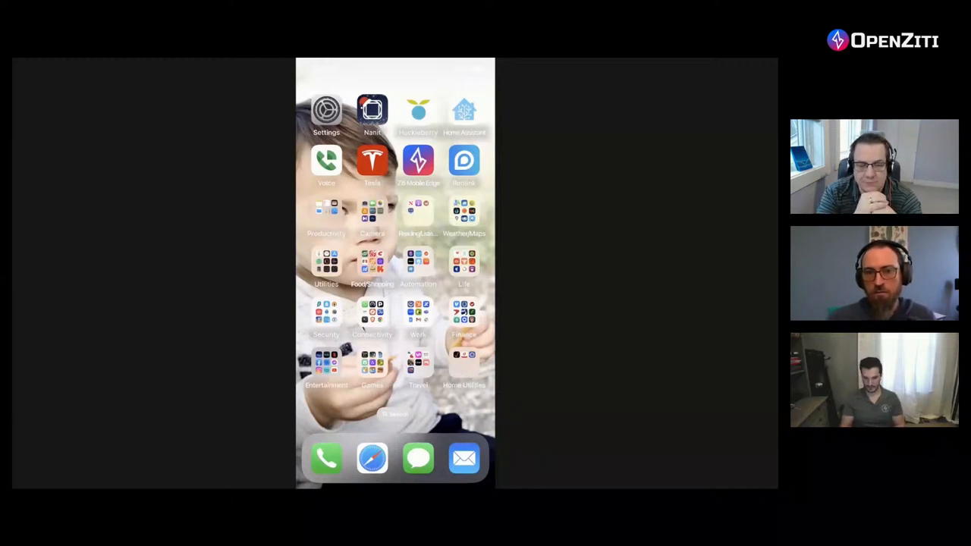
# Launch Home Assistant on the iPhone to show the battery levels dashboard.
pyautogui.click(419, 161)
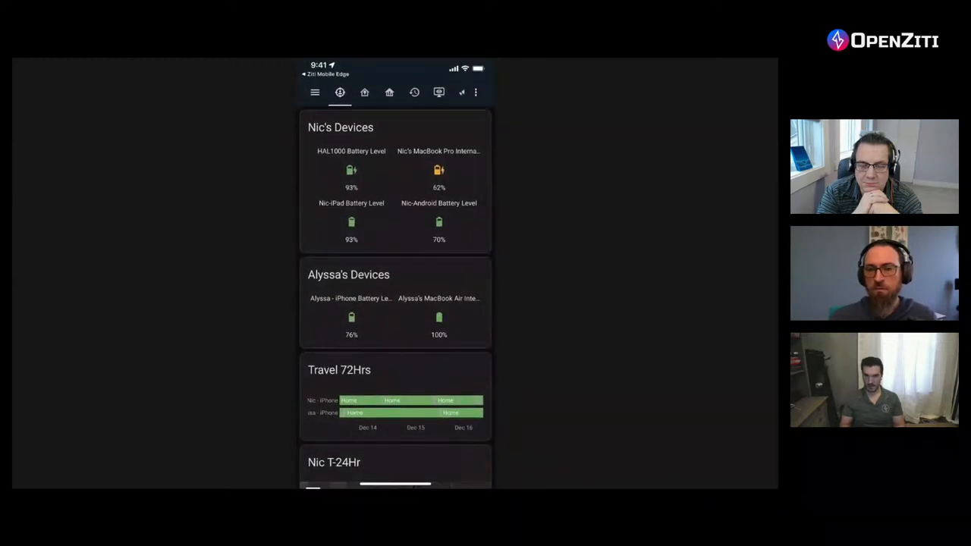
pyautogui.scroll(-3)
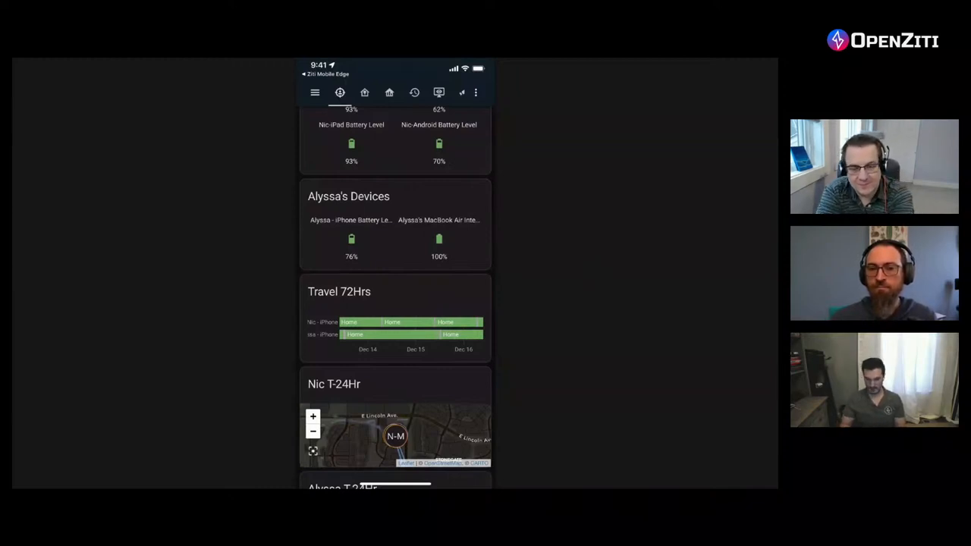
pyautogui.scroll(3)
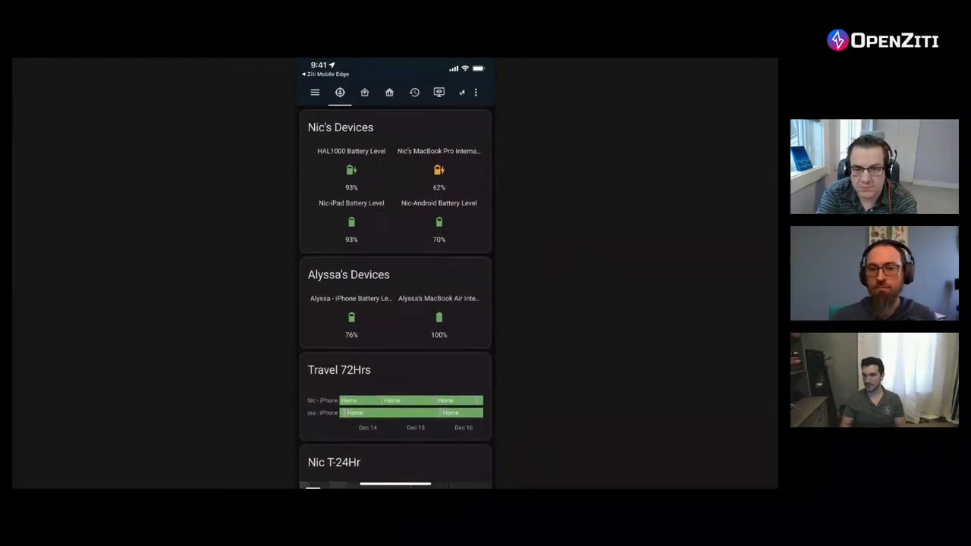
# Switch the mobile app to the server thermals gauge reading 155.8 °F.
pyautogui.click(439, 92)
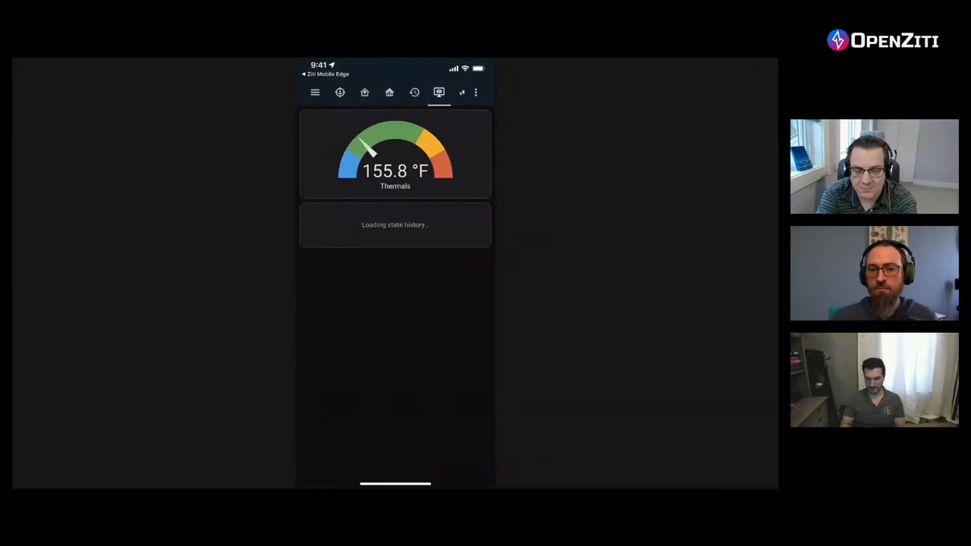
pyautogui.click(452, 93)
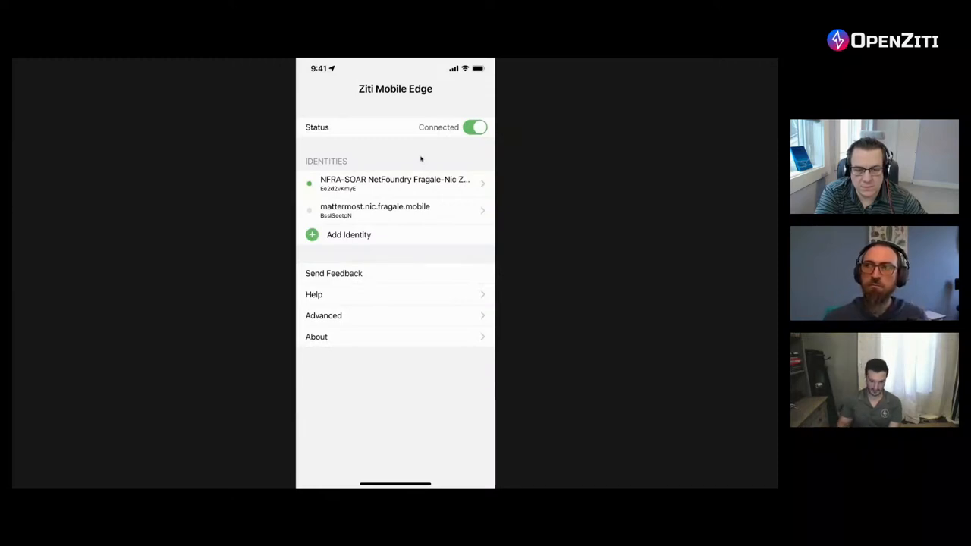
# View the first Ziti identity's details and scroll through its Services list.
pyautogui.click(395, 182)
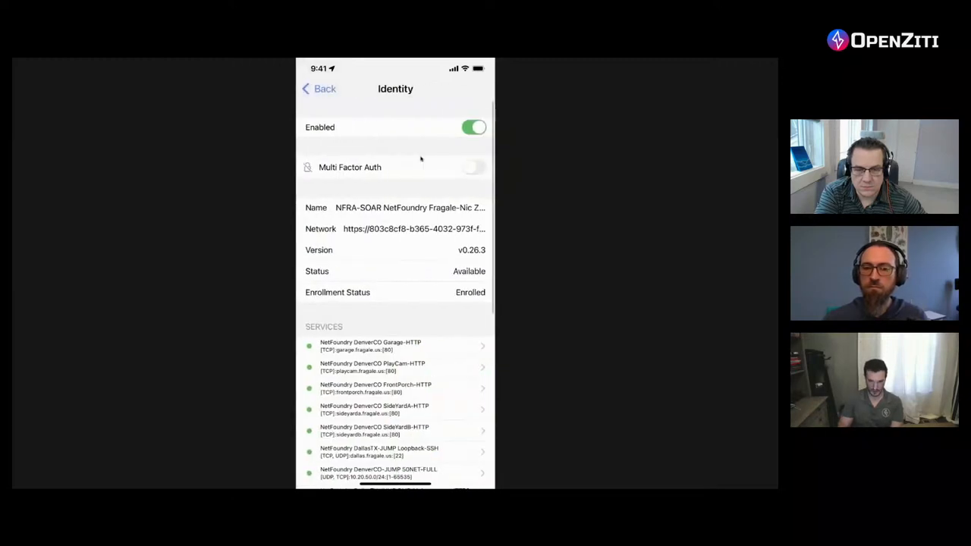
pyautogui.scroll(-3)
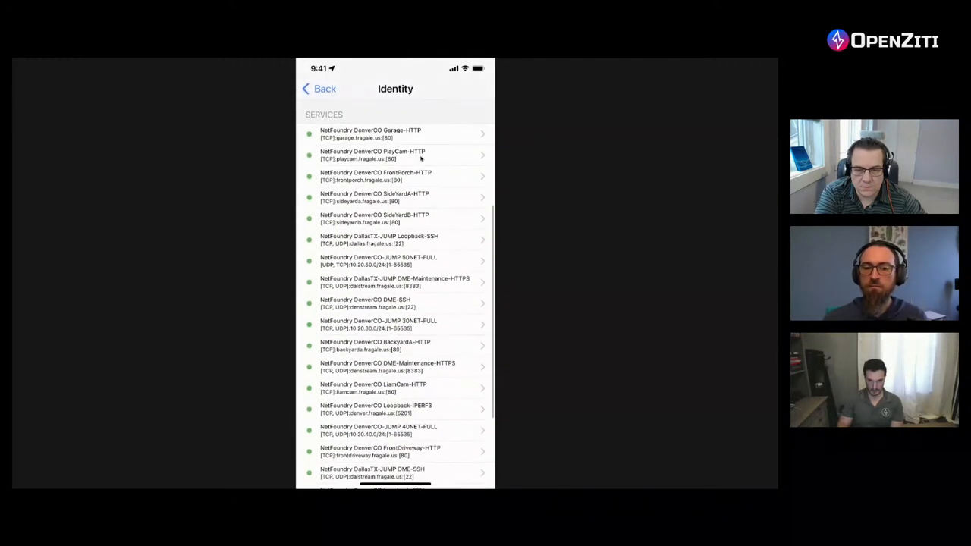
pyautogui.scroll(-3)
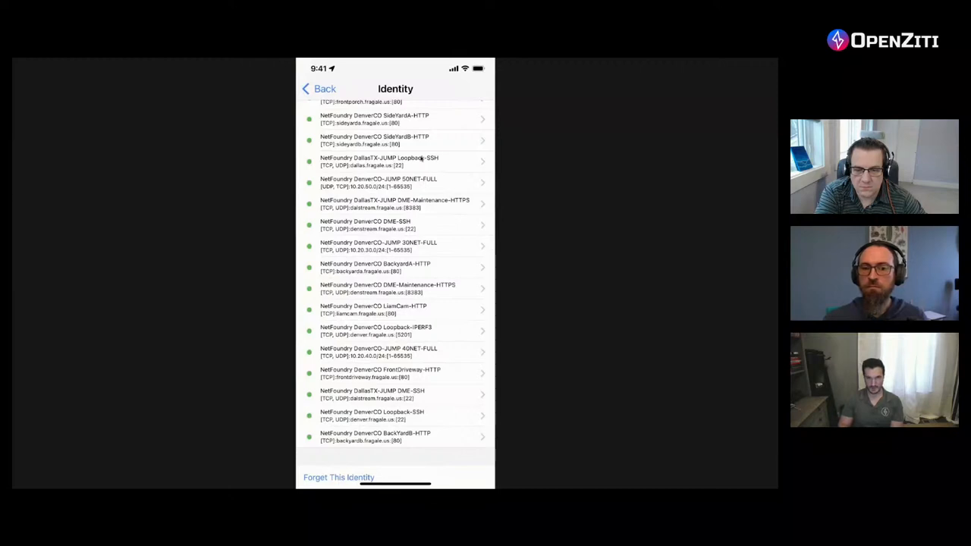
pyautogui.scroll(3)
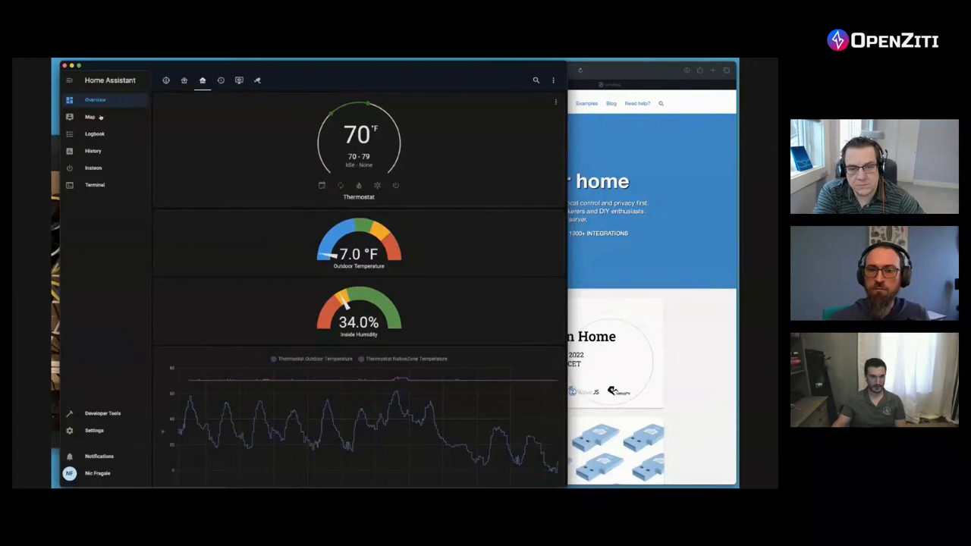
# Browse the Add-on Store catalog from Settings > Add-ons, scrolling through official, ESPHome and community add-ons.
pyautogui.click(95, 431)
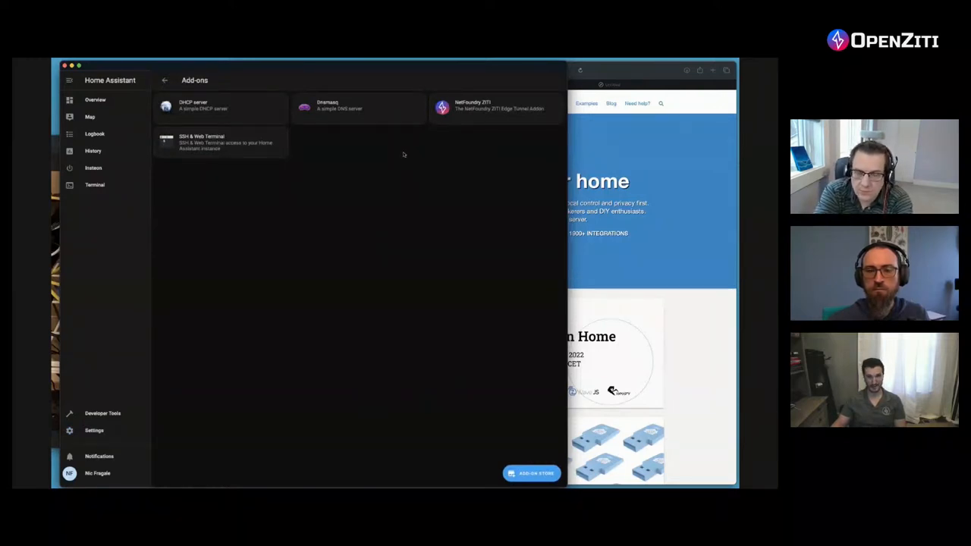
pyautogui.click(531, 474)
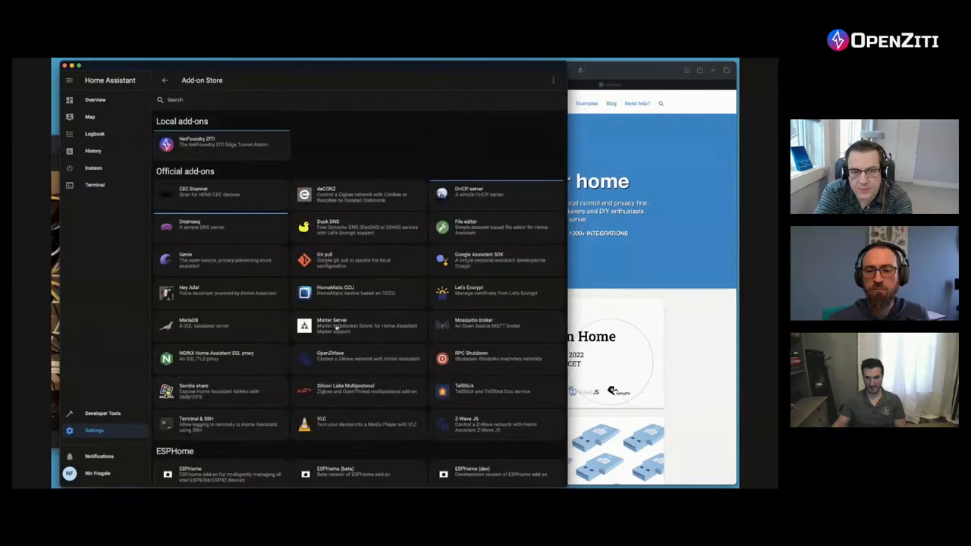
pyautogui.scroll(-3)
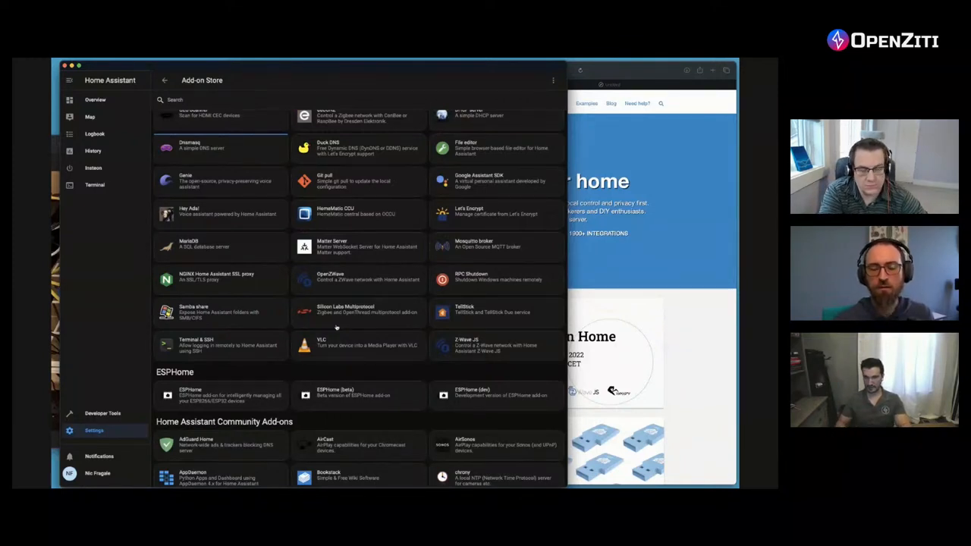
pyautogui.moveTo(327, 353)
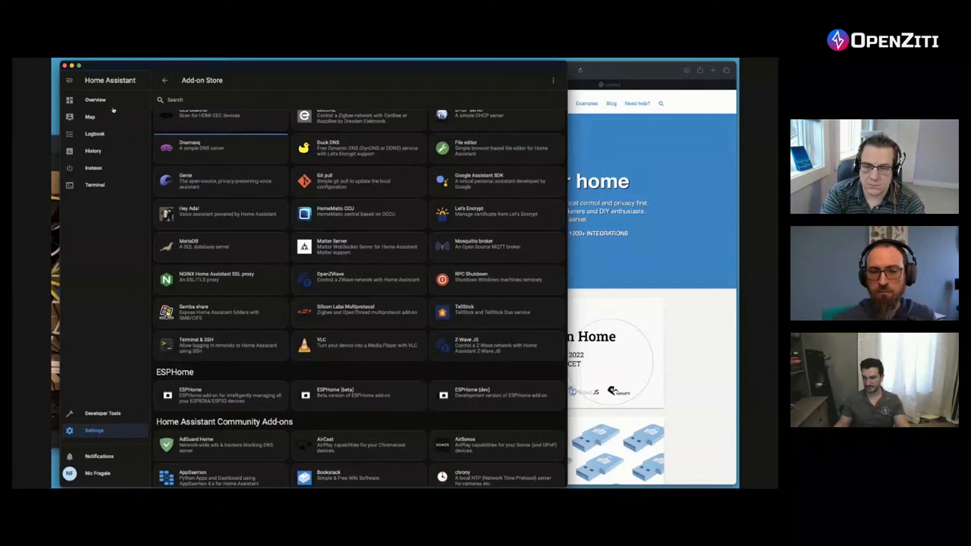
pyautogui.moveTo(189, 216)
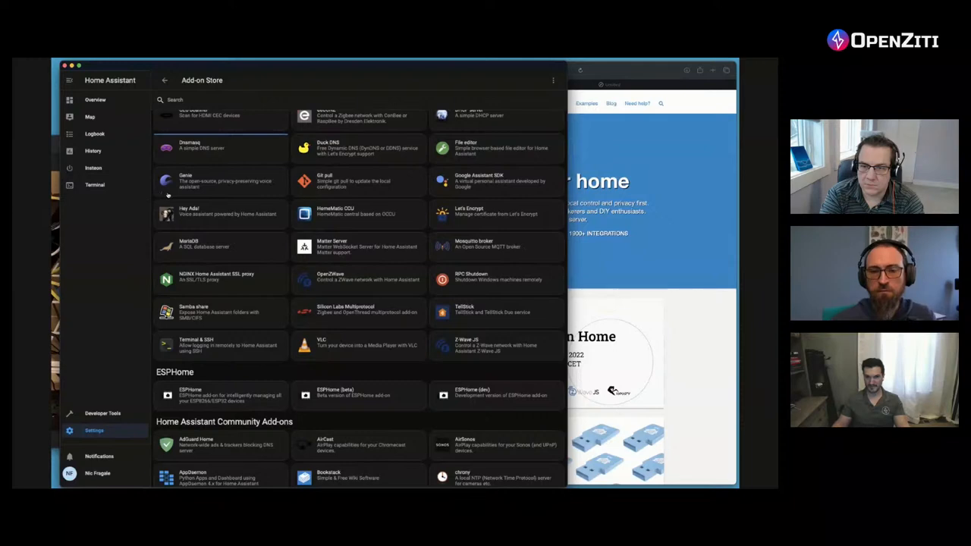
pyautogui.moveTo(326, 284)
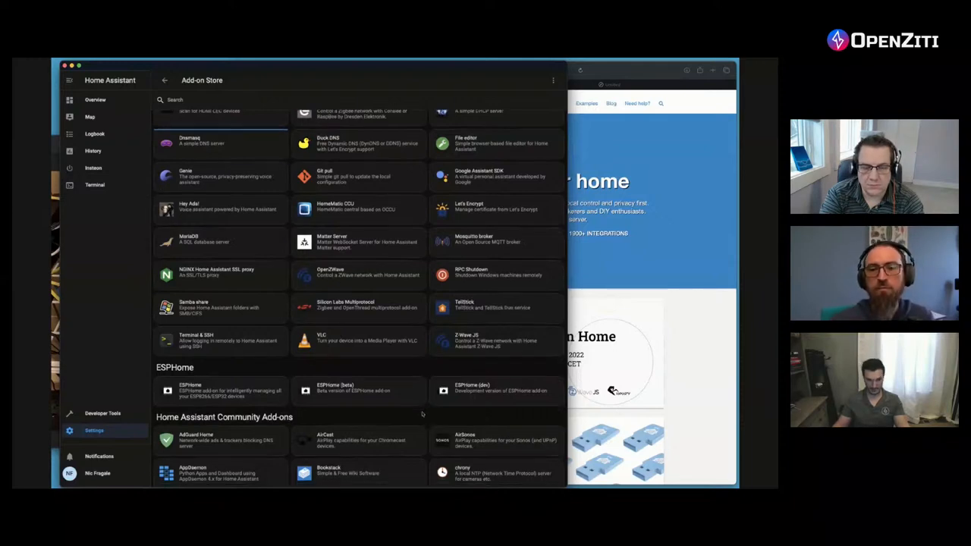
pyautogui.scroll(-3)
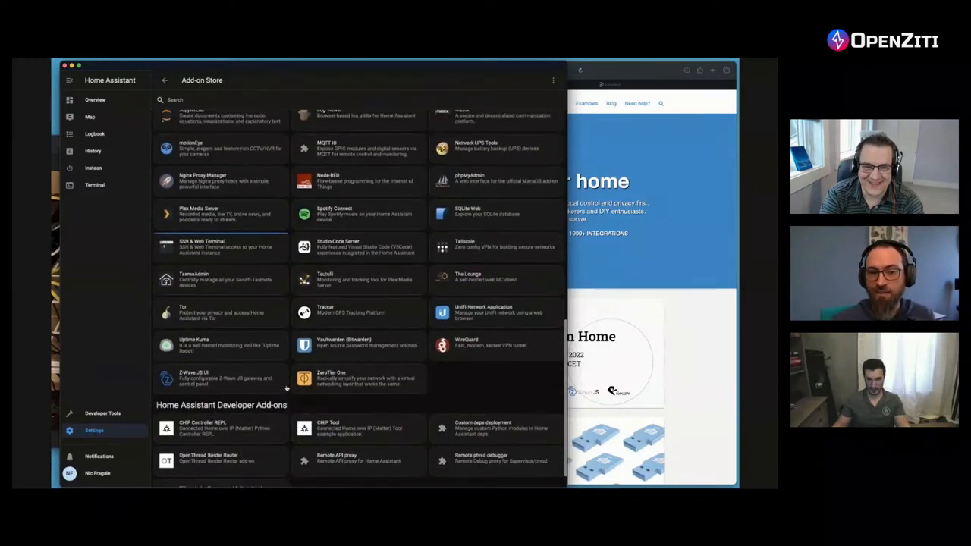
pyautogui.scroll(3)
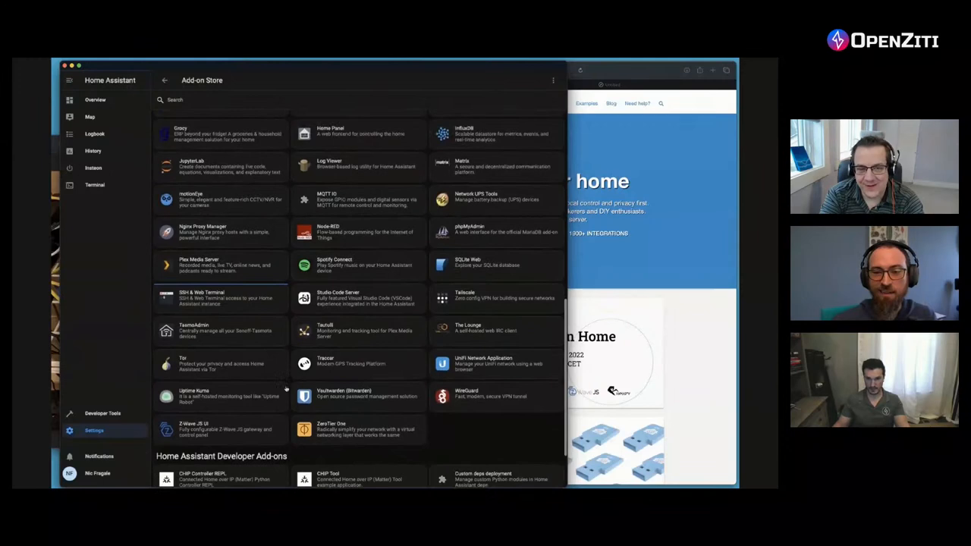
pyautogui.scroll(3)
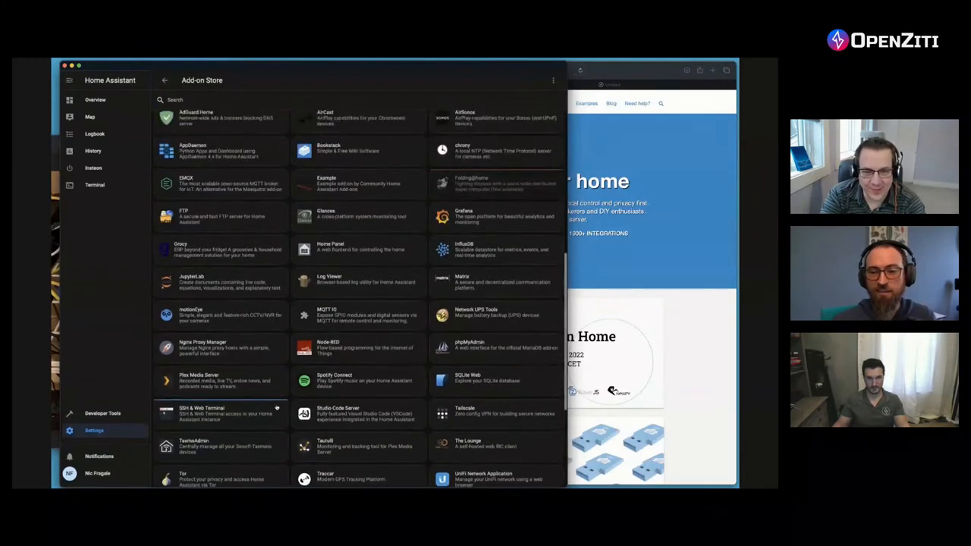